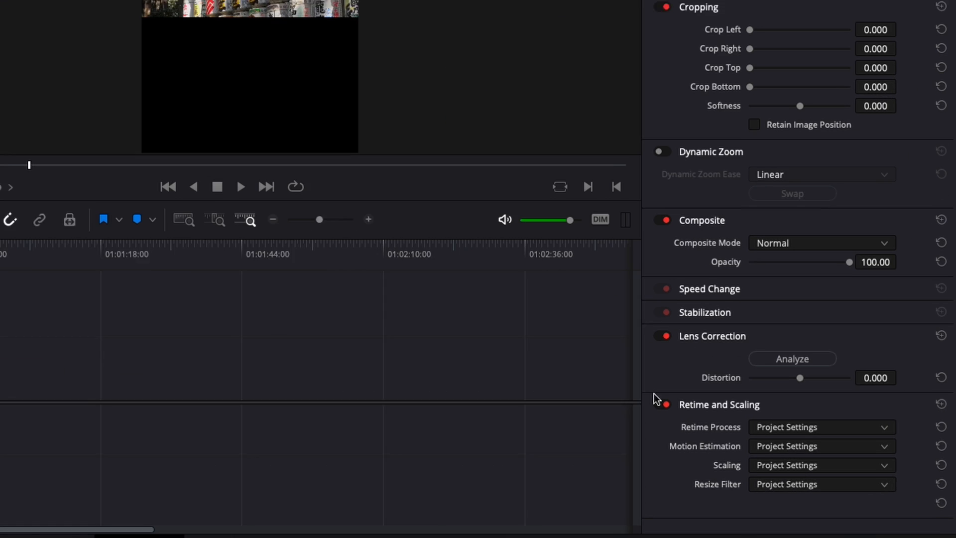
Step: Set the selected Timeline 2 clips' Scaling to Fill, then switch to Timeline 1
{"action": "left_click", "coordinate": [816, 463]}
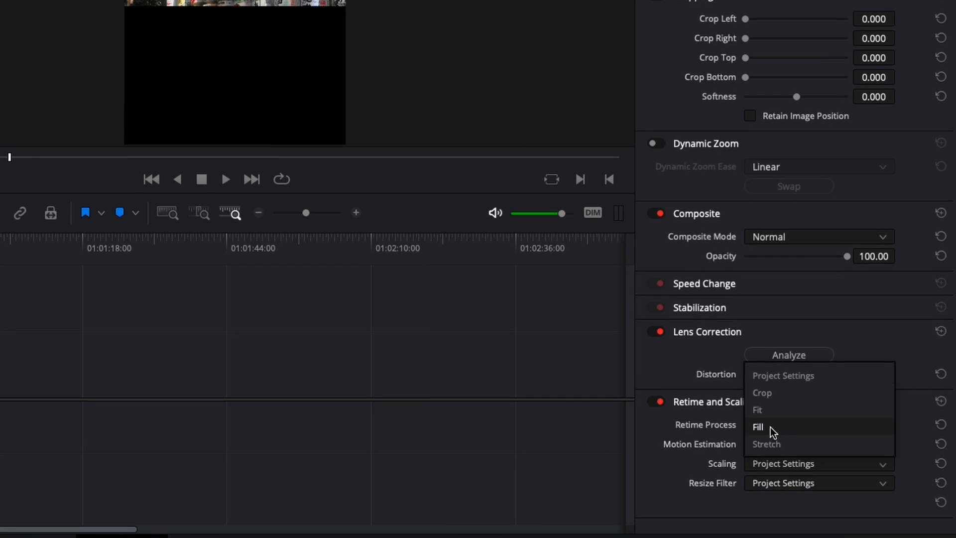
{"action": "left_click", "coordinate": [759, 426]}
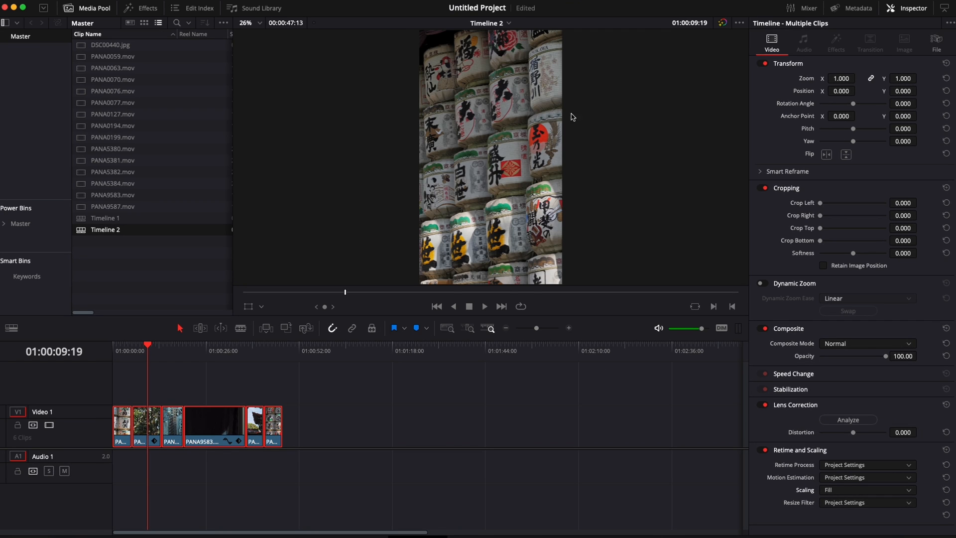
{"action": "left_click", "coordinate": [147, 8]}
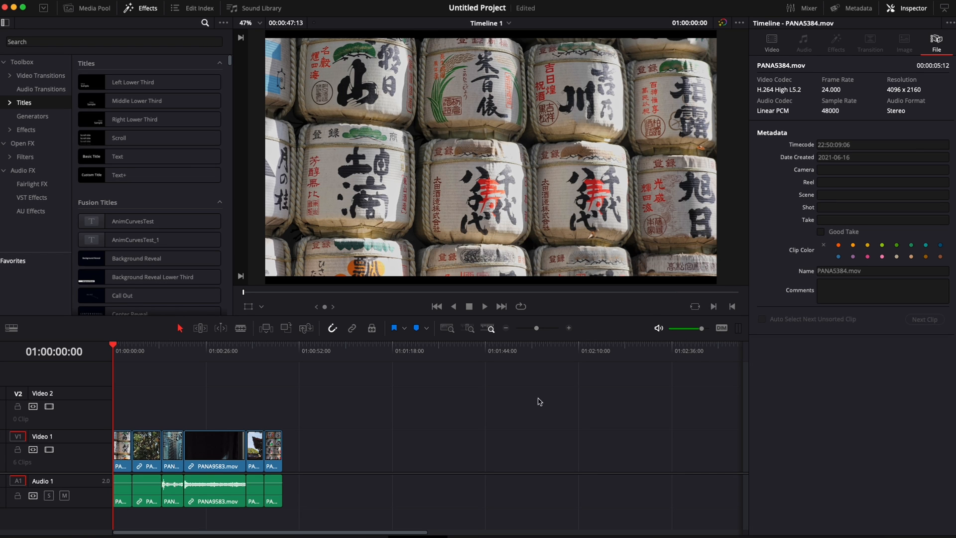
{"action": "mouse_move", "coordinate": [438, 339]}
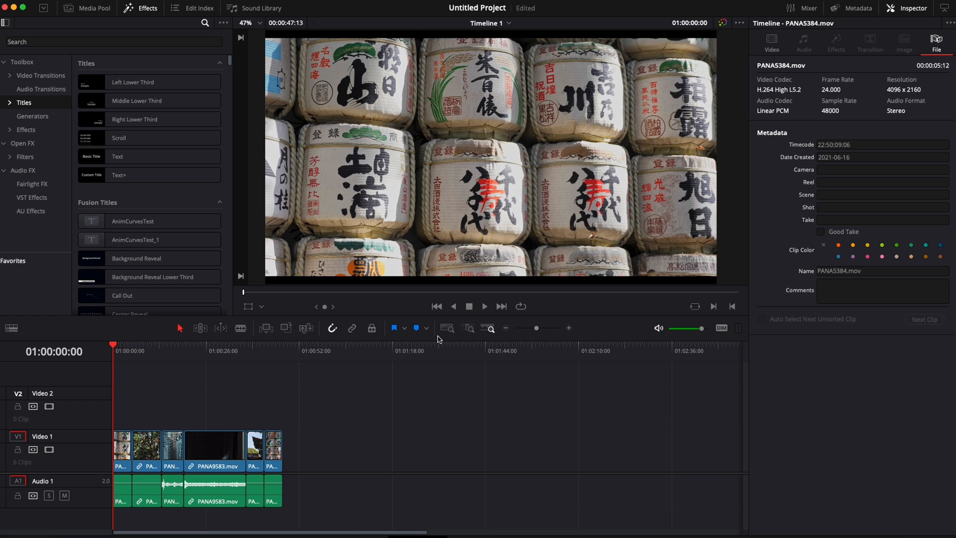
Step: Check two clips show 4096 x 2160 resolution, then select PANA5382.mov for its video settings
{"action": "left_click", "coordinate": [161, 350]}
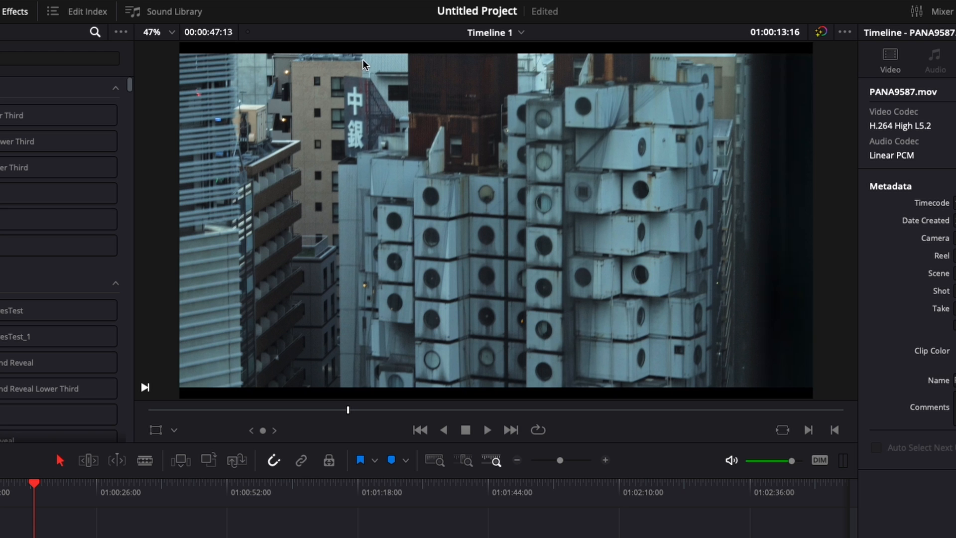
{"action": "mouse_move", "coordinate": [187, 393]}
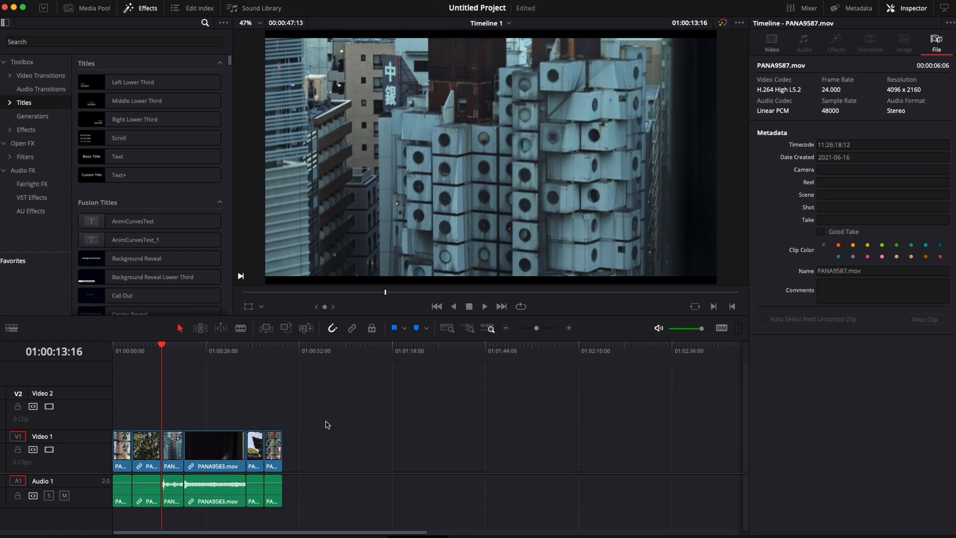
{"action": "left_click", "coordinate": [263, 344]}
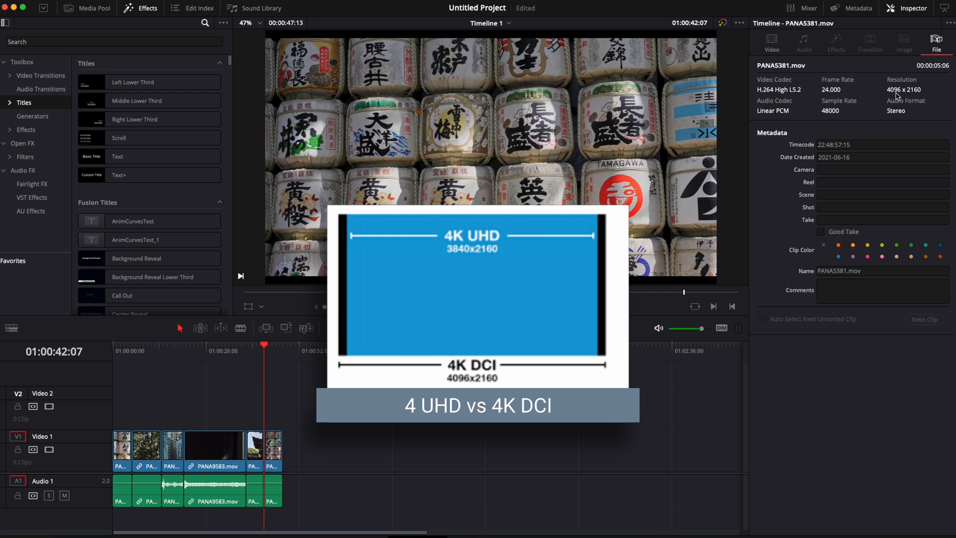
{"action": "mouse_move", "coordinate": [902, 97]}
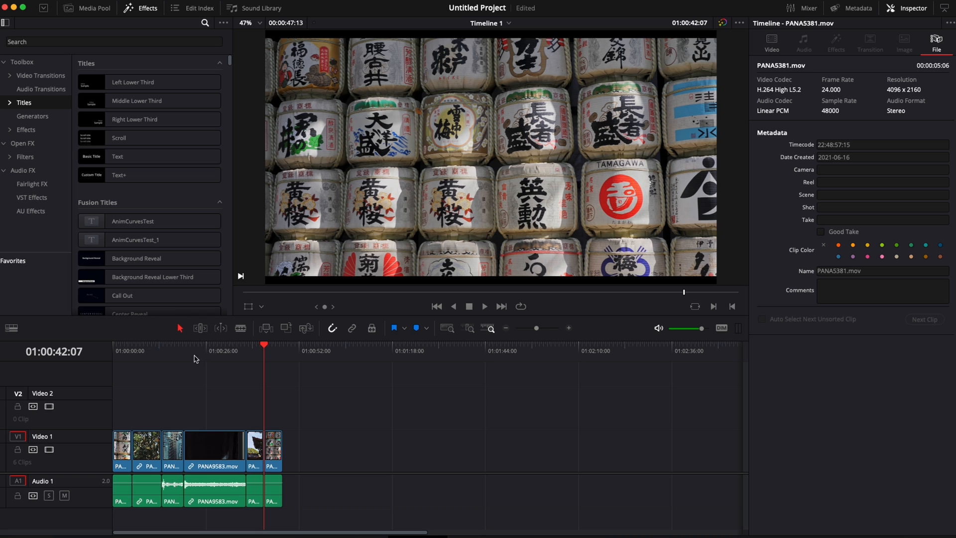
{"action": "left_click", "coordinate": [221, 350]}
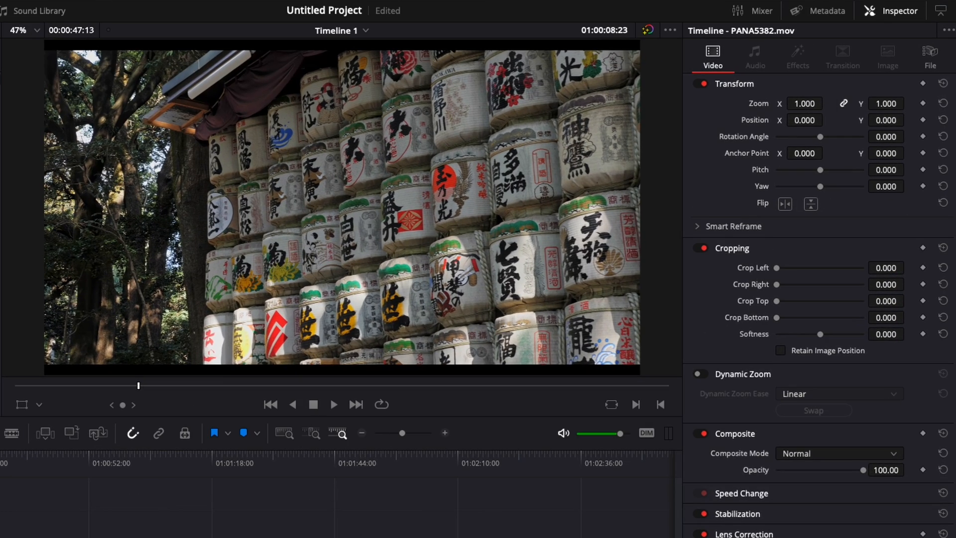
{"action": "left_click", "coordinate": [802, 102]}
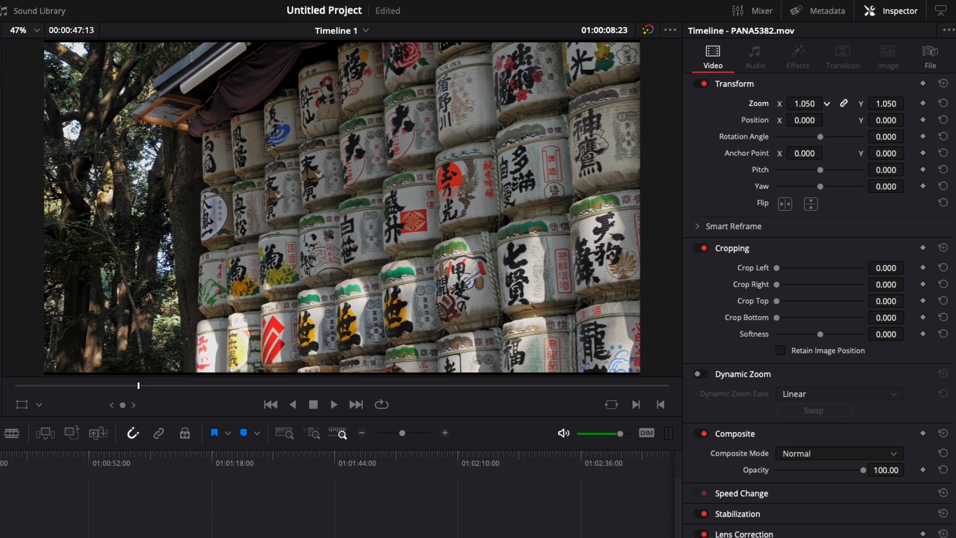
{"action": "left_click", "coordinate": [827, 103]}
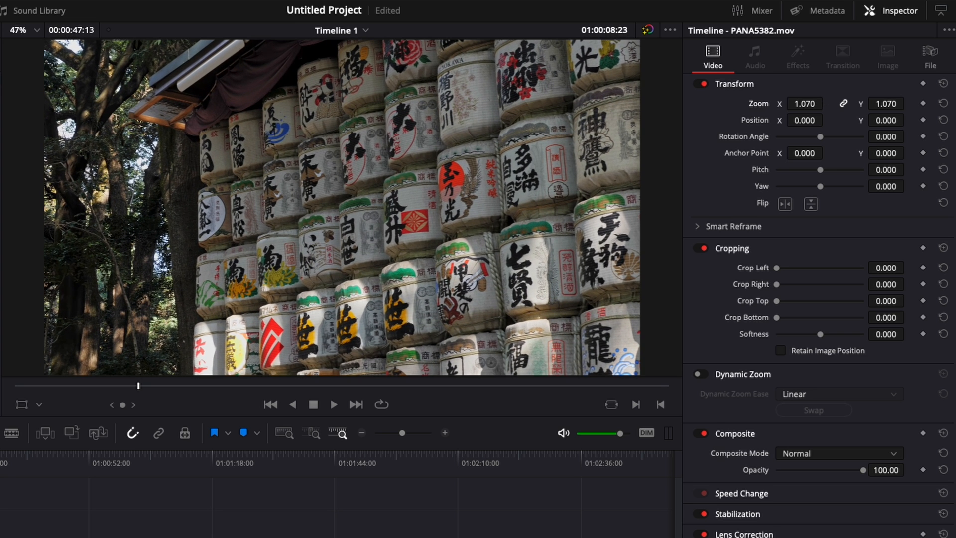
{"action": "mouse_move", "coordinate": [665, 333]}
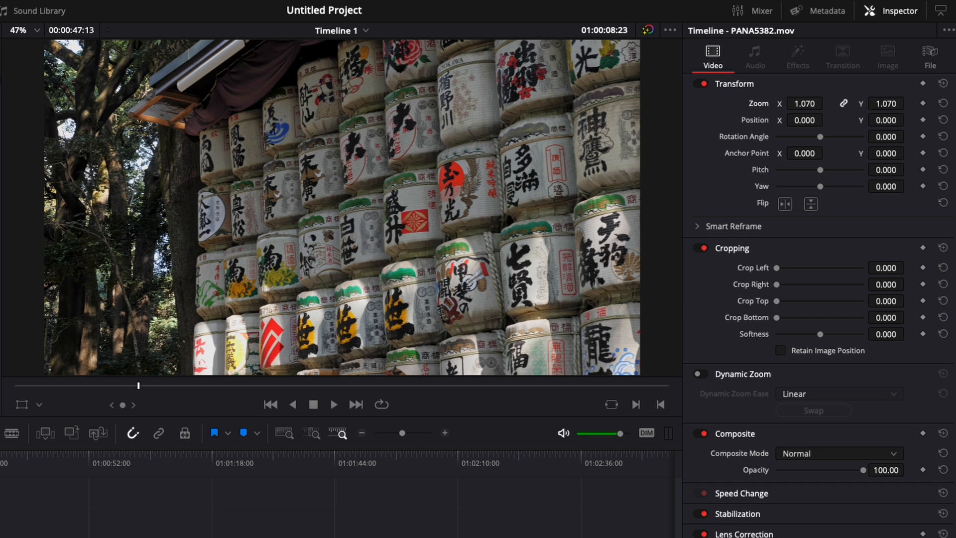
{"action": "mouse_move", "coordinate": [669, 47]}
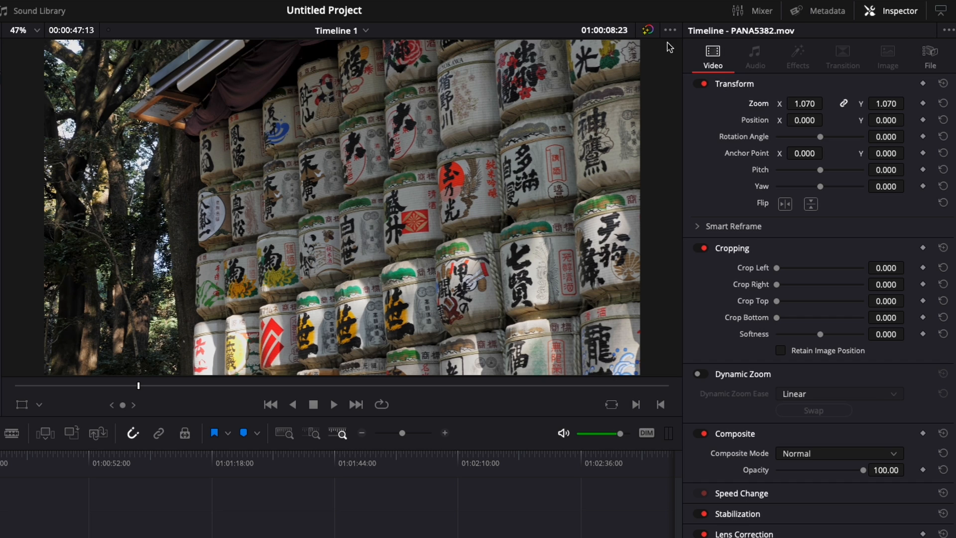
{"action": "mouse_move", "coordinate": [753, 118]}
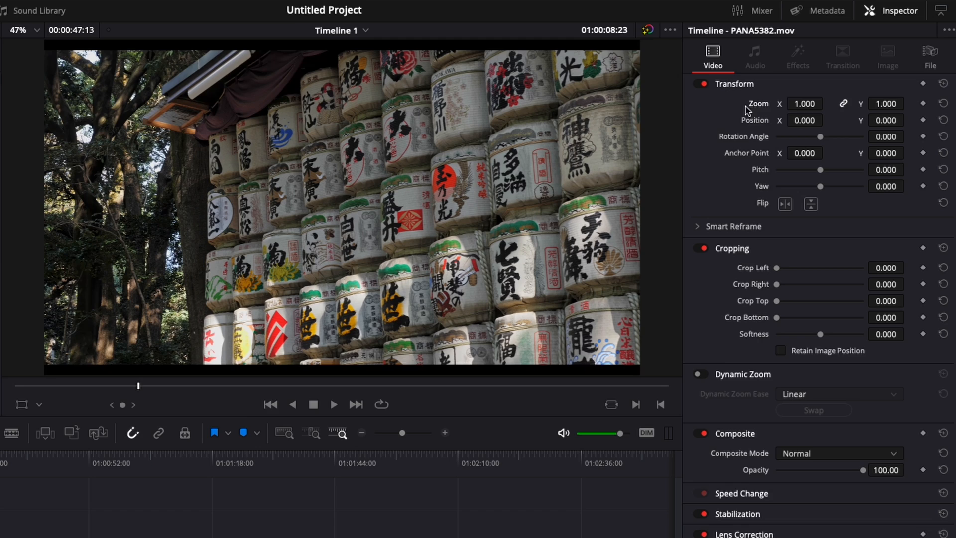
Step: Set PANA5382.mov's Scaling to Fill in Retime and Scaling
{"action": "scroll", "scroll_direction": "down", "scroll_amount": 3}
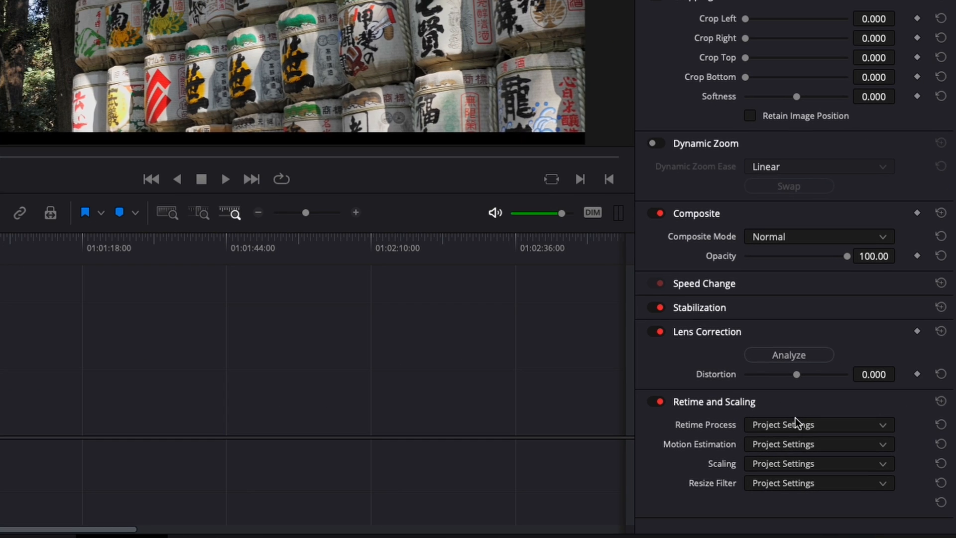
{"action": "mouse_move", "coordinate": [713, 480]}
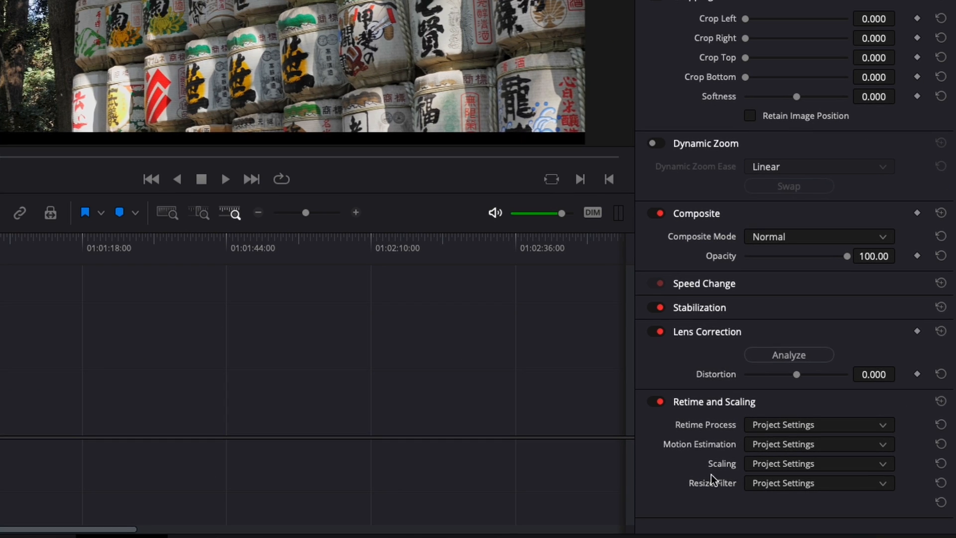
{"action": "left_click", "coordinate": [817, 463]}
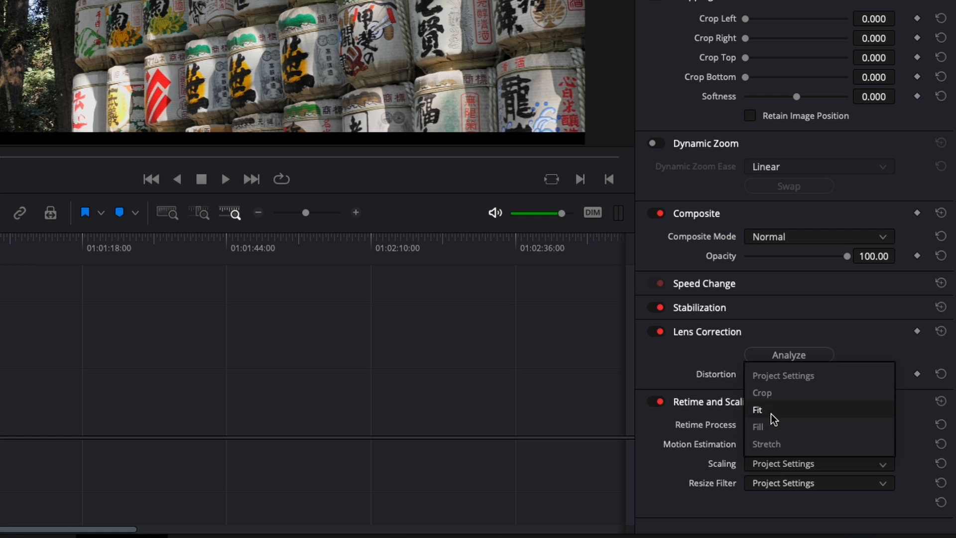
{"action": "mouse_move", "coordinate": [766, 444]}
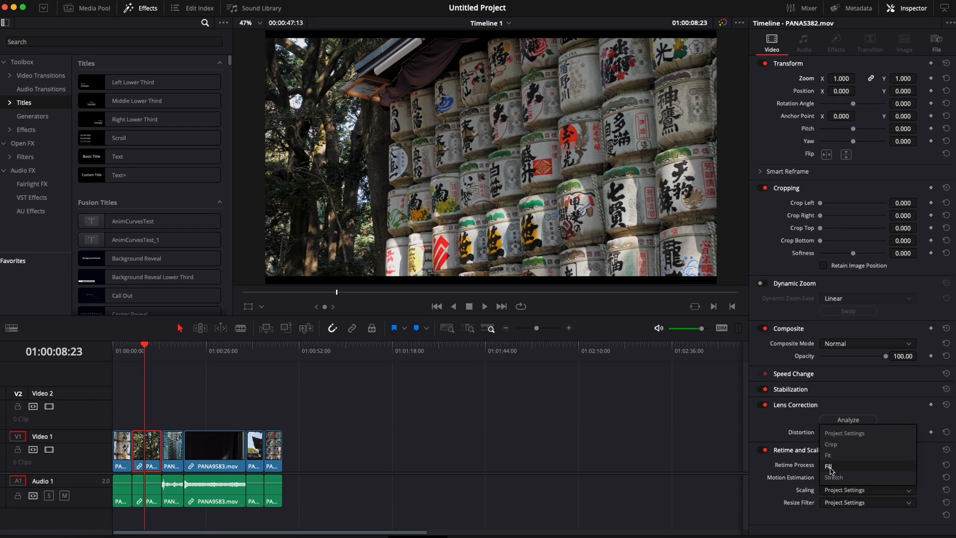
{"action": "left_click", "coordinate": [829, 466]}
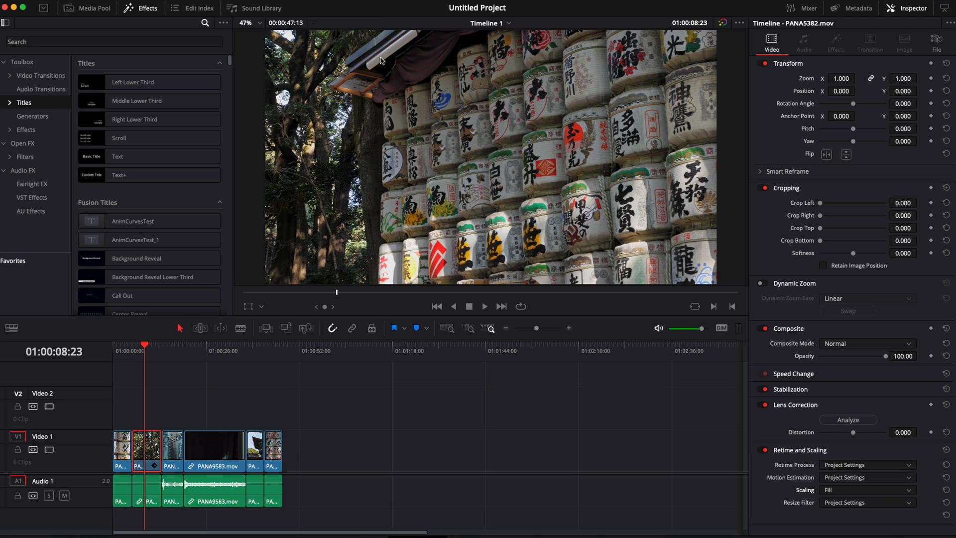
{"action": "mouse_move", "coordinate": [386, 472]}
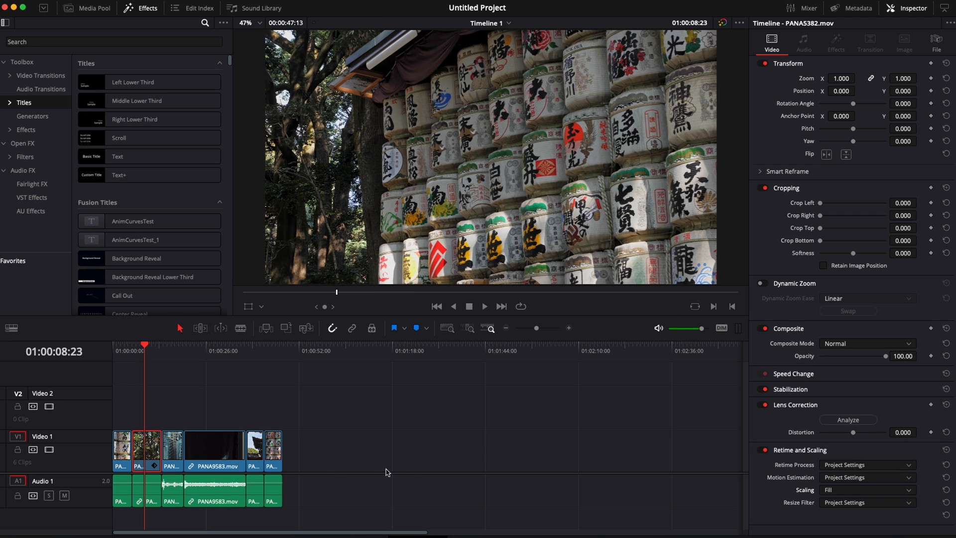
{"action": "mouse_move", "coordinate": [167, 353]}
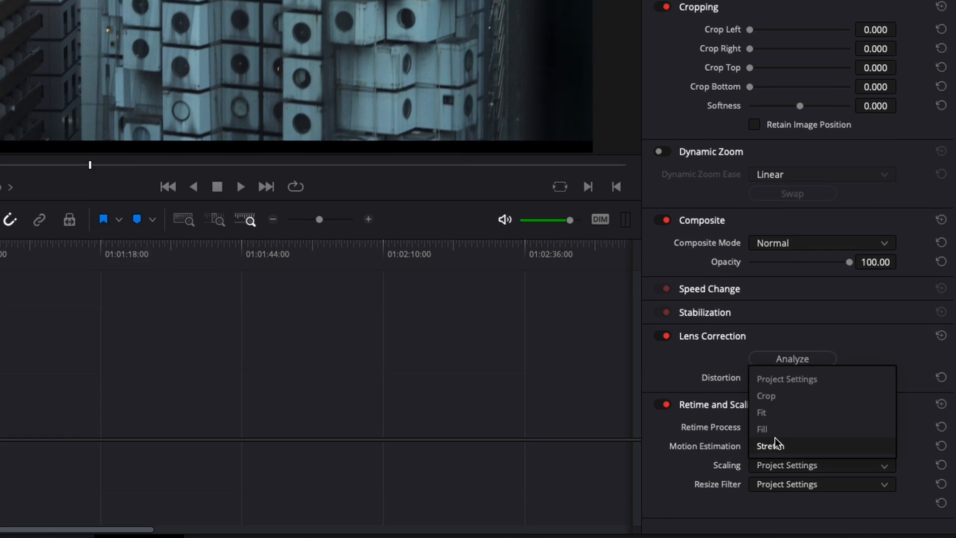
Step: Set Scaling to Fill for all selected Timeline 1 clips
{"action": "left_click", "coordinate": [761, 429]}
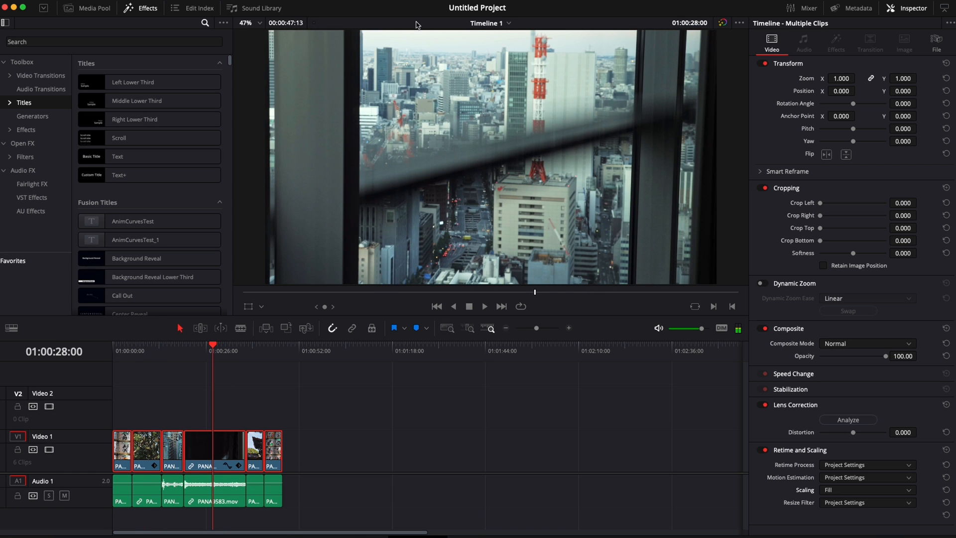
{"action": "mouse_move", "coordinate": [342, 54]}
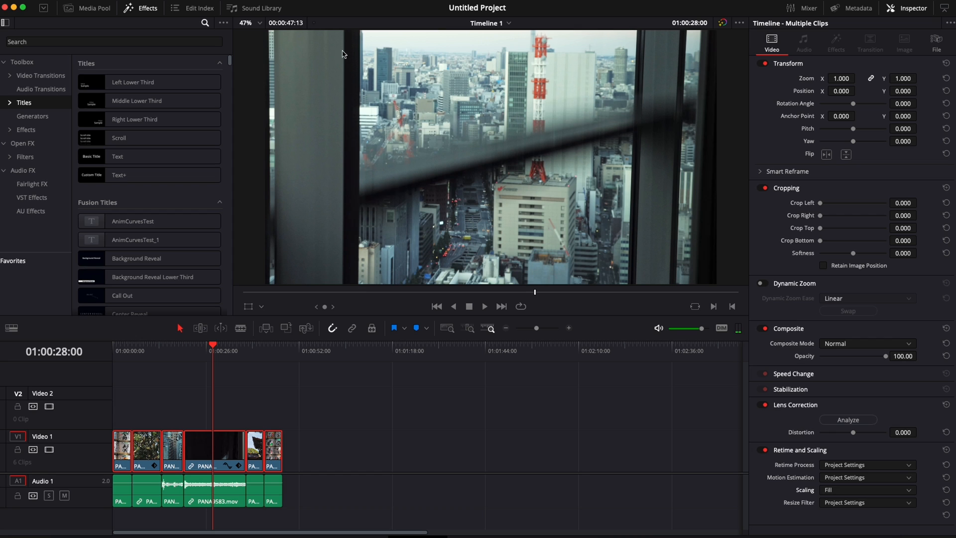
{"action": "mouse_move", "coordinate": [267, 42]}
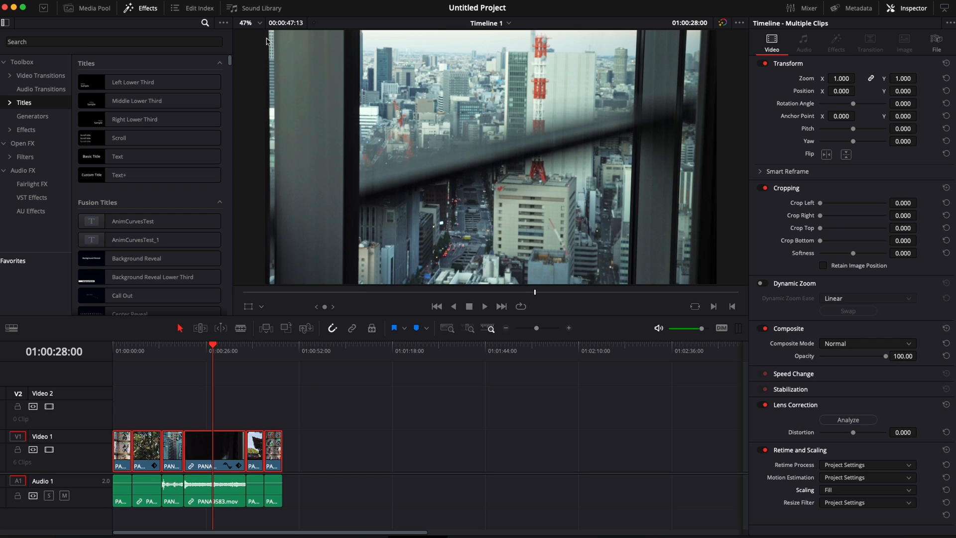
{"action": "mouse_move", "coordinate": [702, 48]}
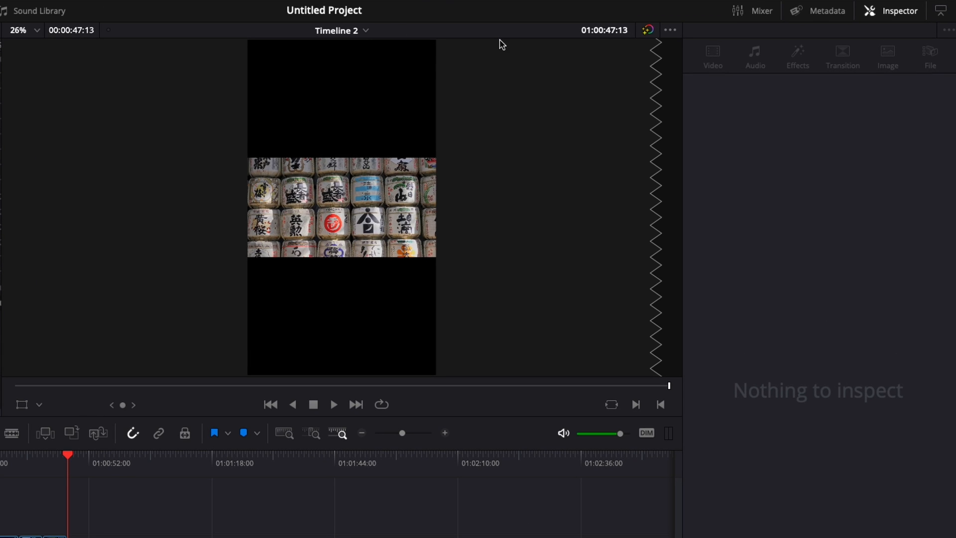
{"action": "mouse_move", "coordinate": [241, 49]}
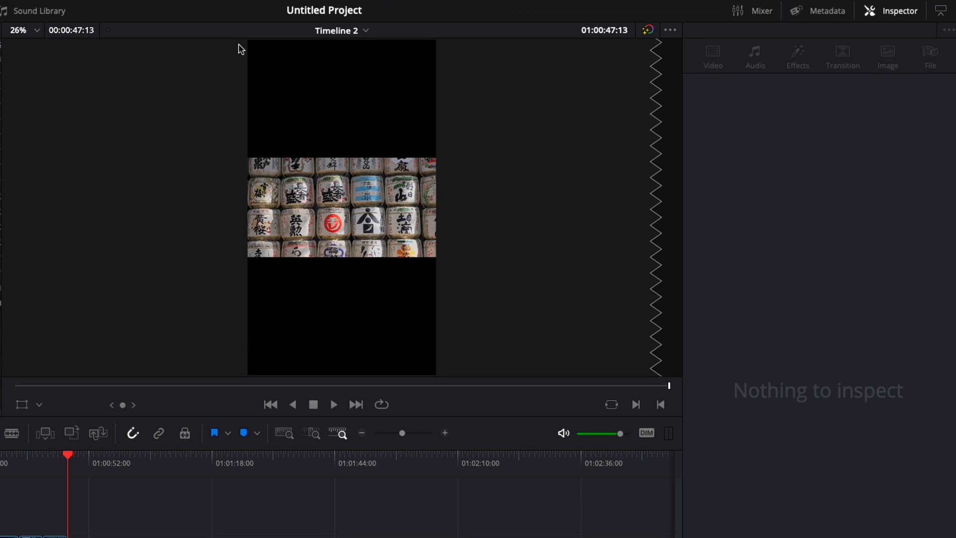
{"action": "mouse_move", "coordinate": [181, 301]}
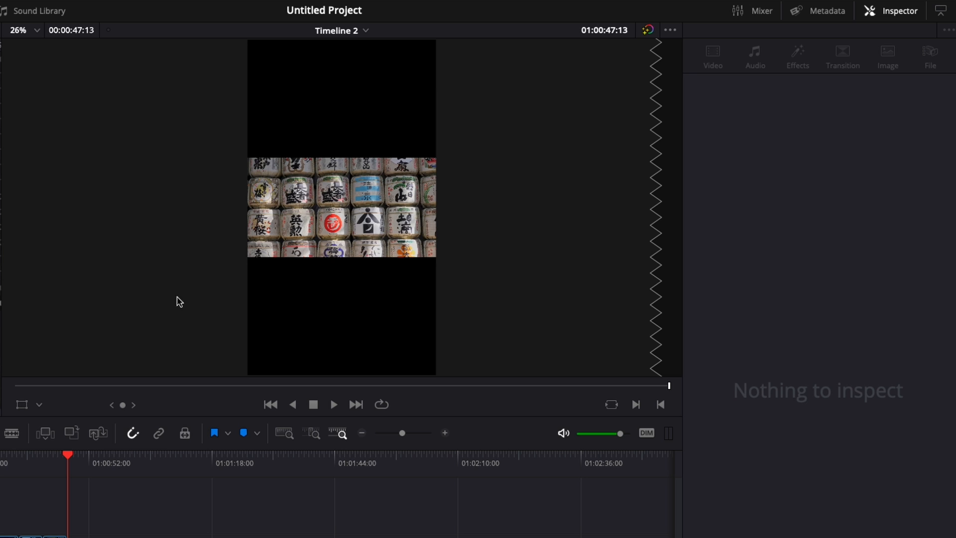